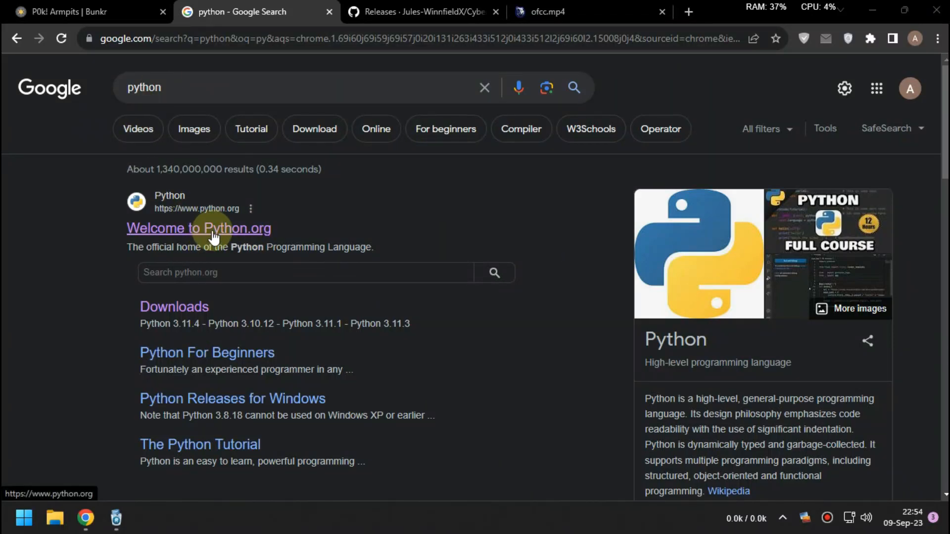
Reach the Python 3.10.8 release page on python.org via All releases and scroll to its Files list
{"action": "left_click", "coordinate": [199, 229]}
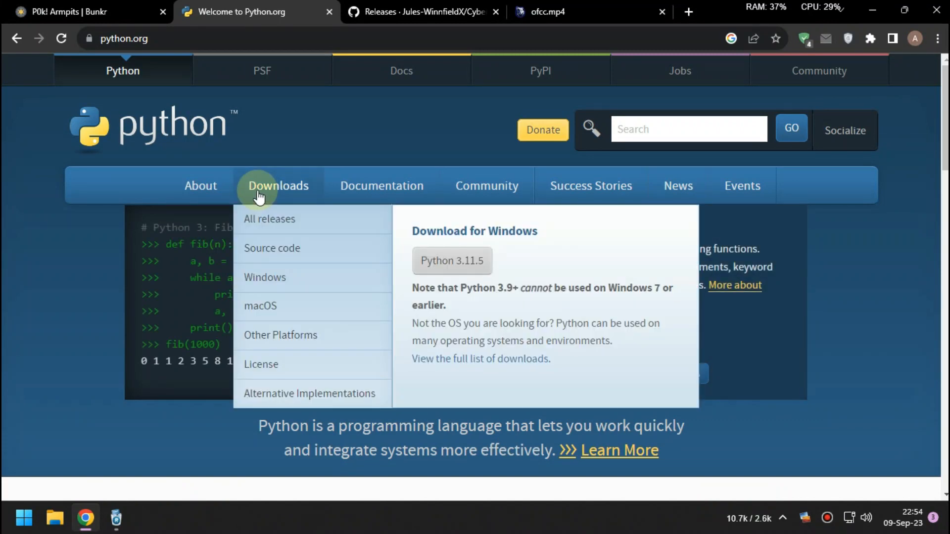
{"action": "mouse_move", "coordinate": [270, 219]}
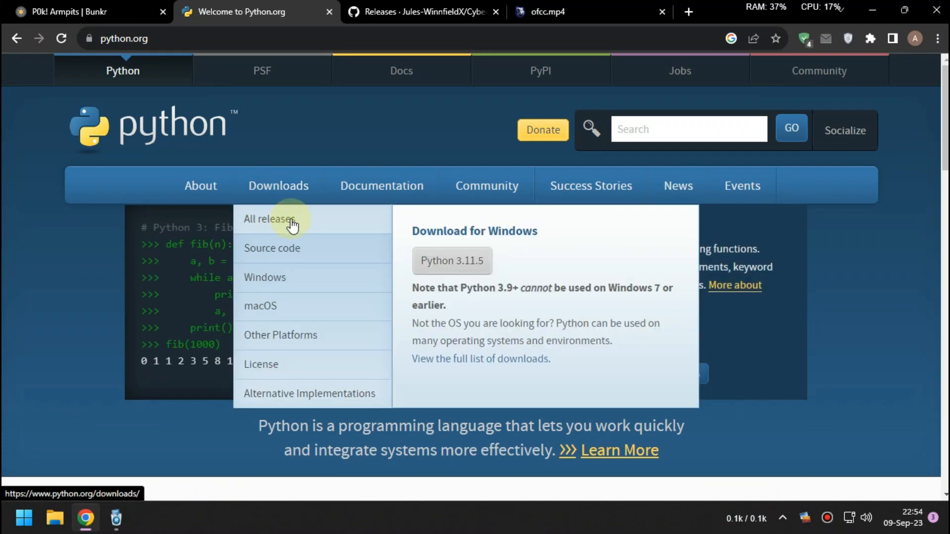
{"action": "left_click", "coordinate": [269, 219]}
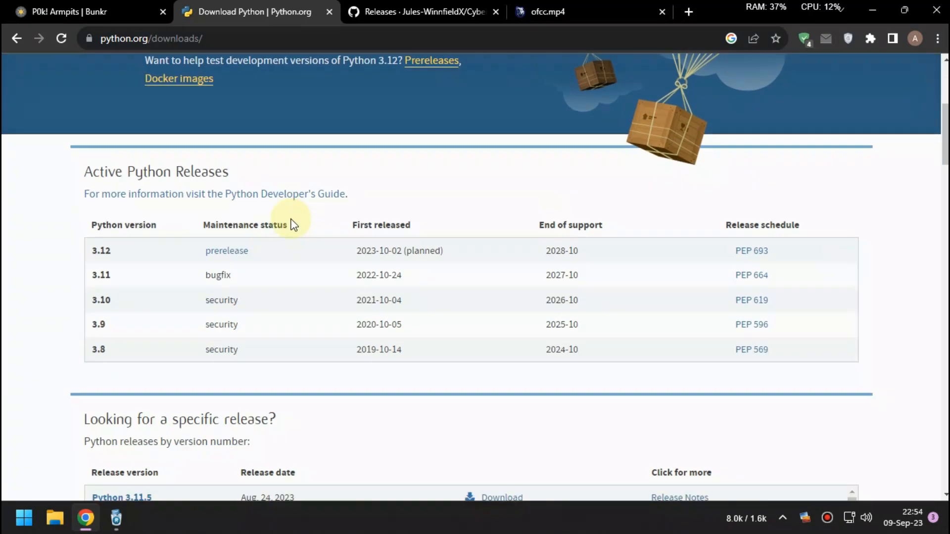
{"action": "scroll", "scroll_direction": "down", "scroll_amount": 3}
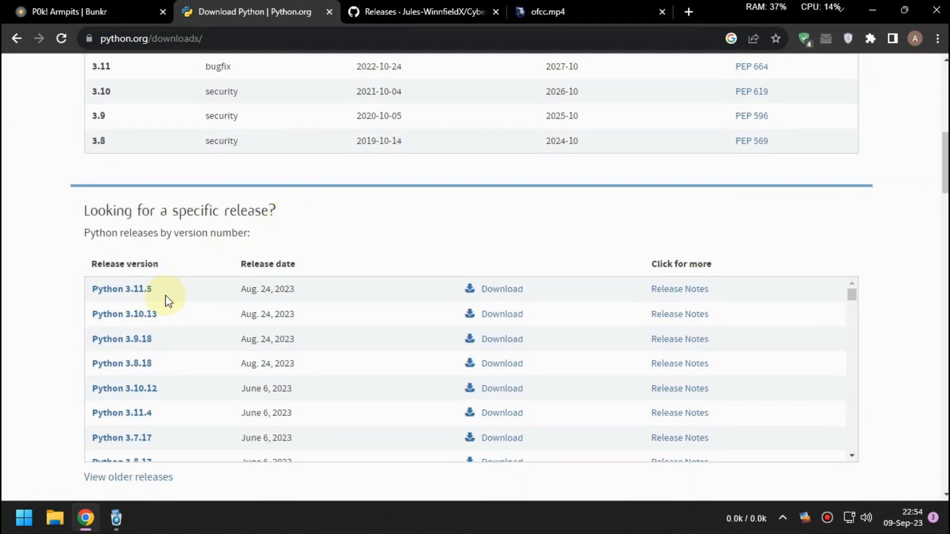
{"action": "scroll", "scroll_direction": "down", "scroll_amount": 3}
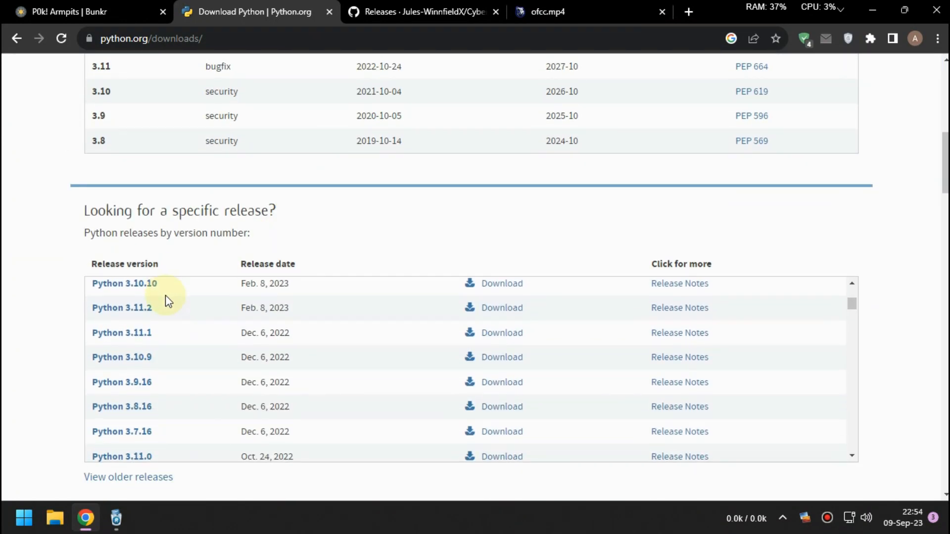
{"action": "scroll", "scroll_direction": "down", "scroll_amount": 3}
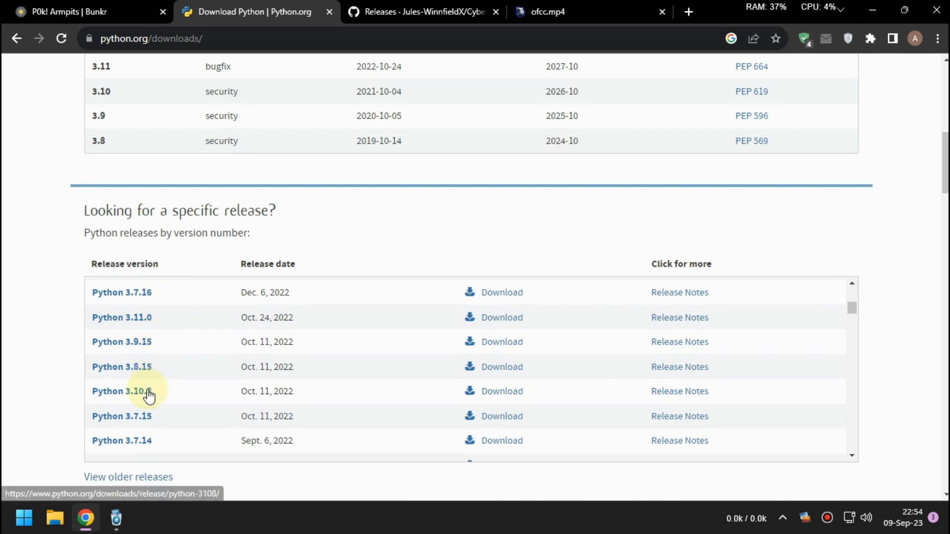
{"action": "mouse_move", "coordinate": [489, 395]}
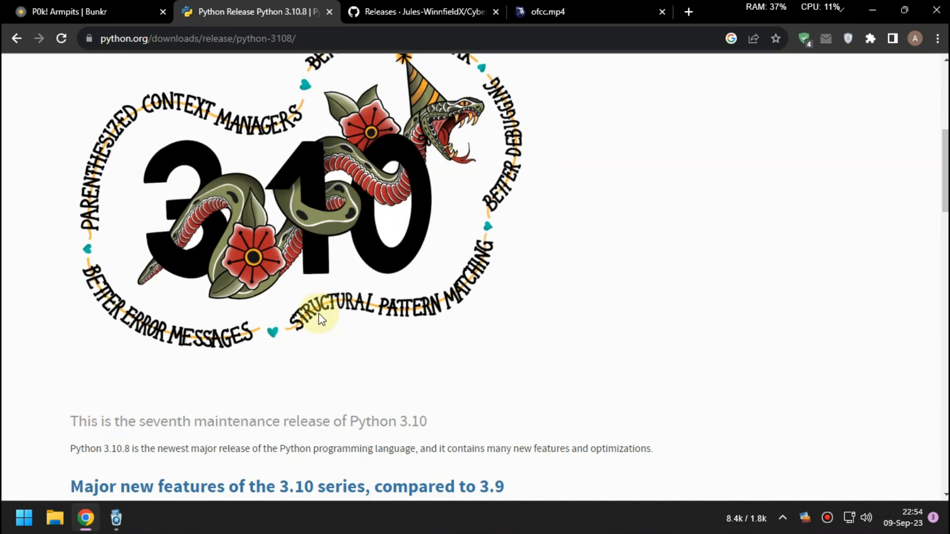
{"action": "scroll", "scroll_direction": "down", "scroll_amount": 3}
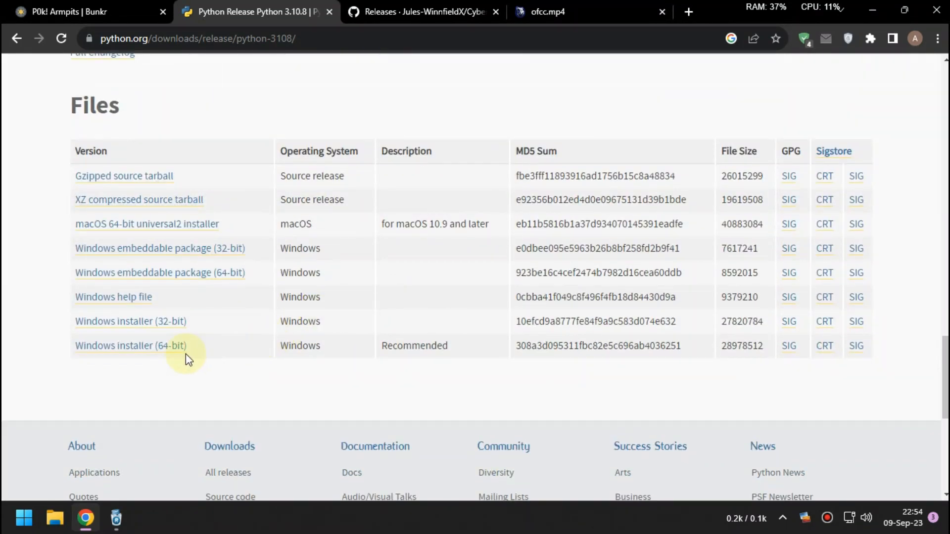
{"action": "mouse_move", "coordinate": [131, 345]}
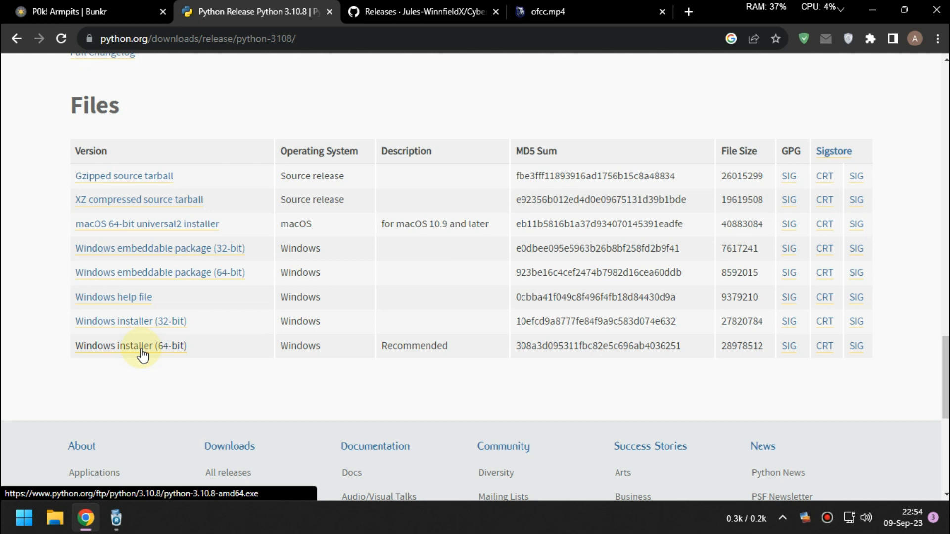
Download the Python 3.10.8 Windows installer (64-bit)
{"action": "left_click", "coordinate": [130, 345]}
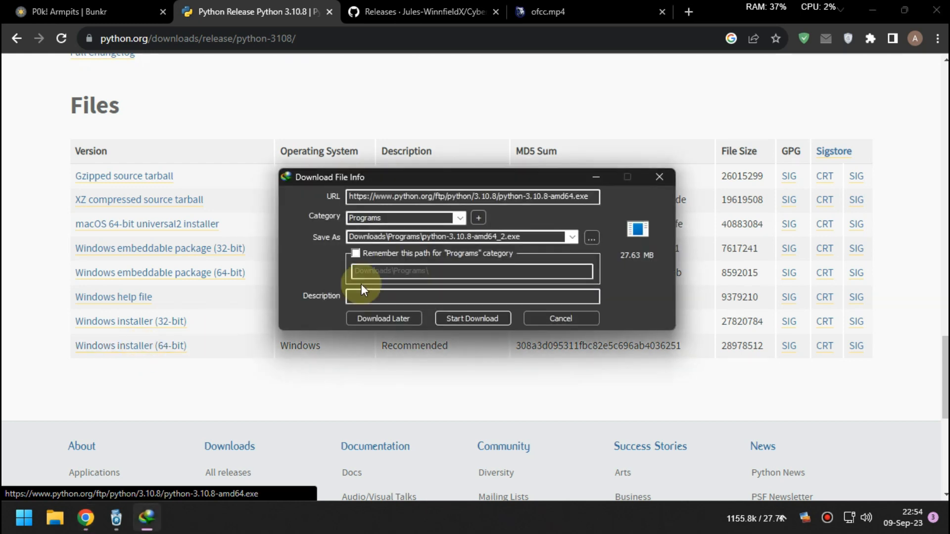
{"action": "left_click", "coordinate": [471, 318]}
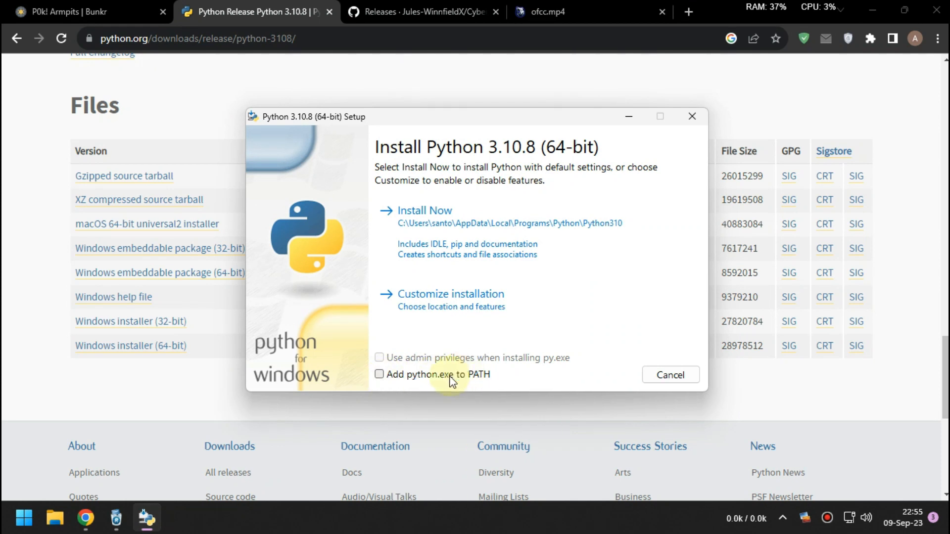
Install Python 3.10.8 with 'Add python.exe to PATH' ticked and close the finished setup
{"action": "left_click", "coordinate": [379, 374]}
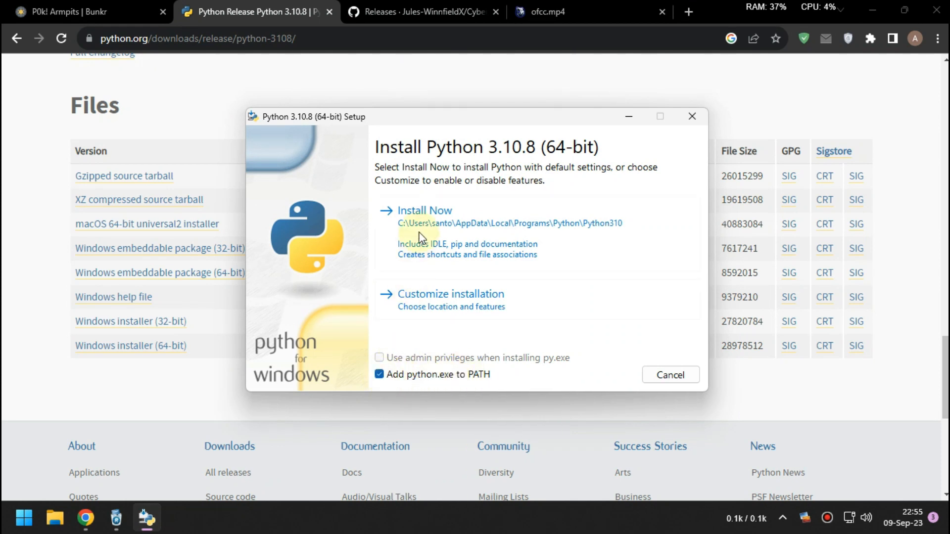
{"action": "left_click", "coordinate": [422, 210]}
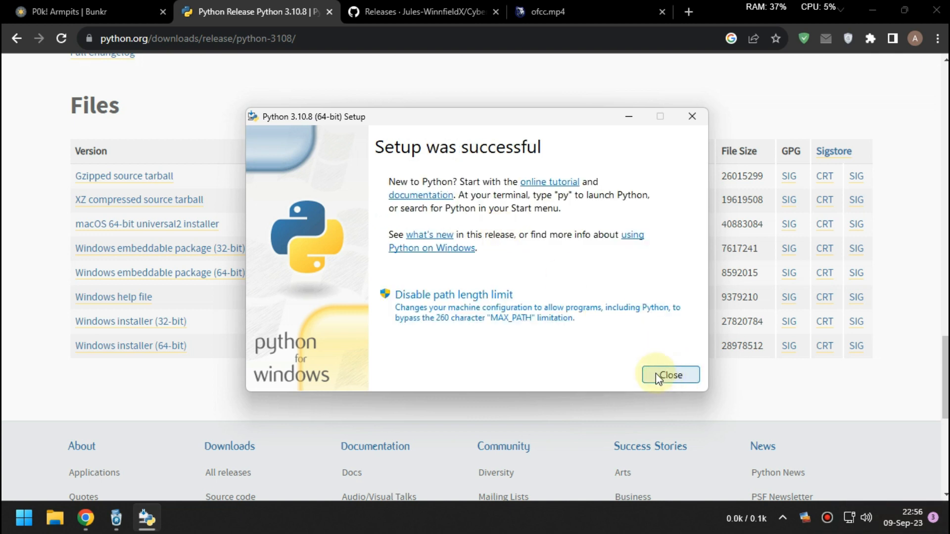
{"action": "left_click", "coordinate": [669, 375]}
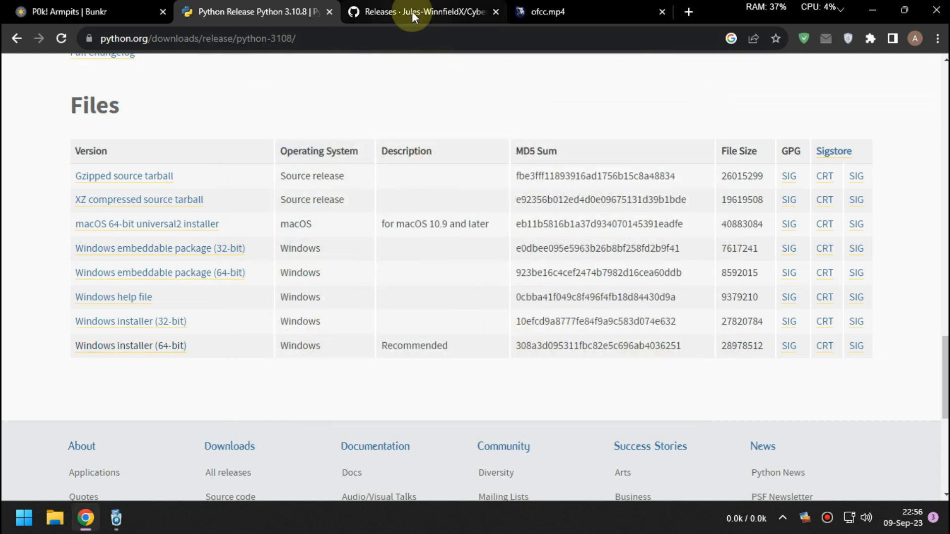
Go to the CyberDropDownloader repository's Releases page on GitHub
{"action": "left_click", "coordinate": [422, 12]}
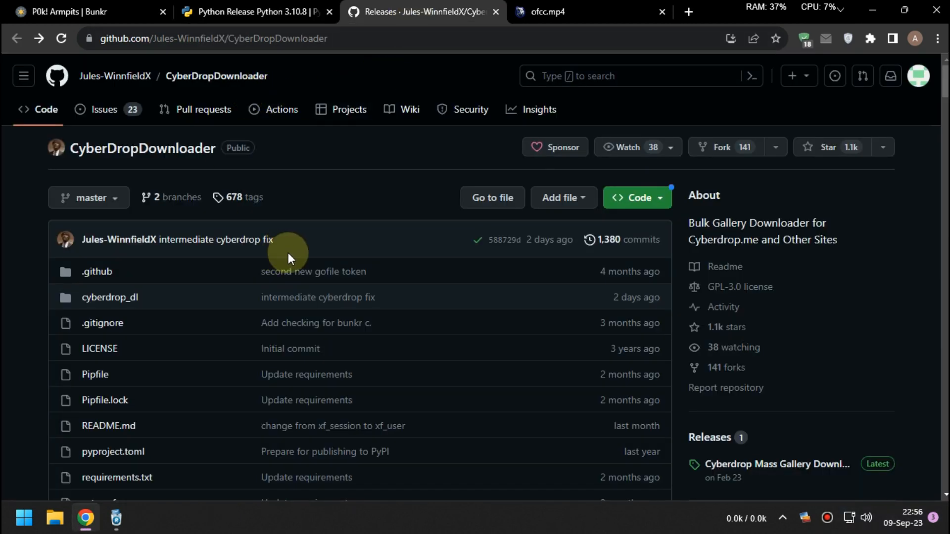
{"action": "left_click", "coordinate": [357, 38]}
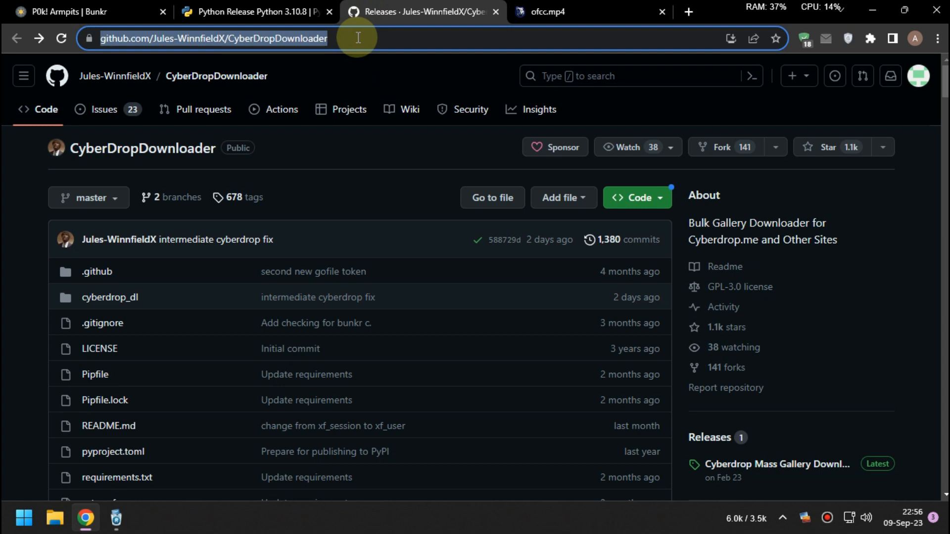
{"action": "scroll", "scroll_direction": "down", "scroll_amount": 3}
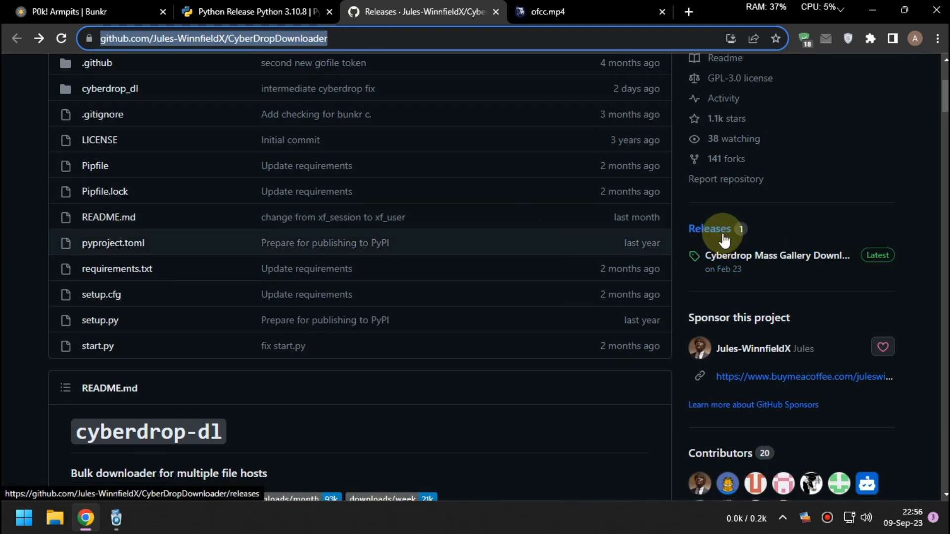
{"action": "left_click", "coordinate": [711, 229]}
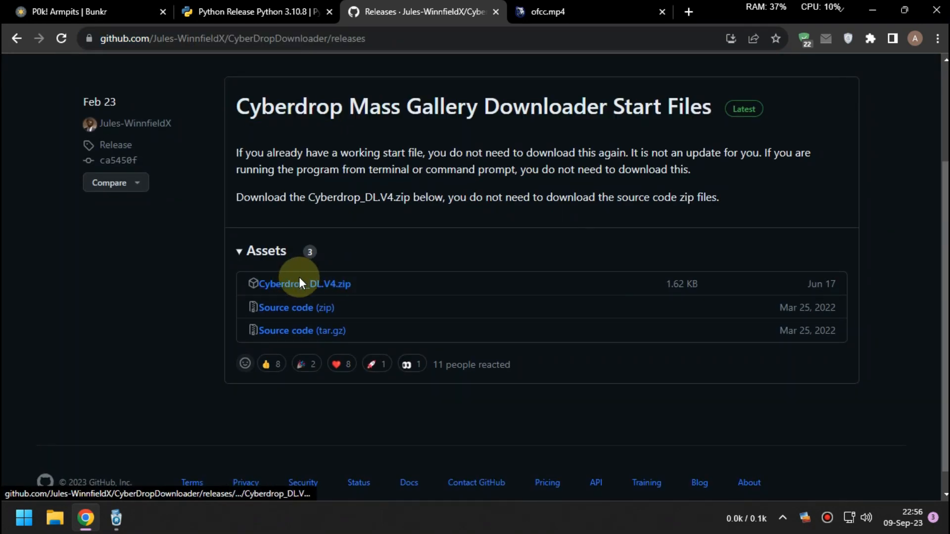
Download Cyberdrop_DL.V4.zip from the release assets and open the archive
{"action": "left_click", "coordinate": [304, 284]}
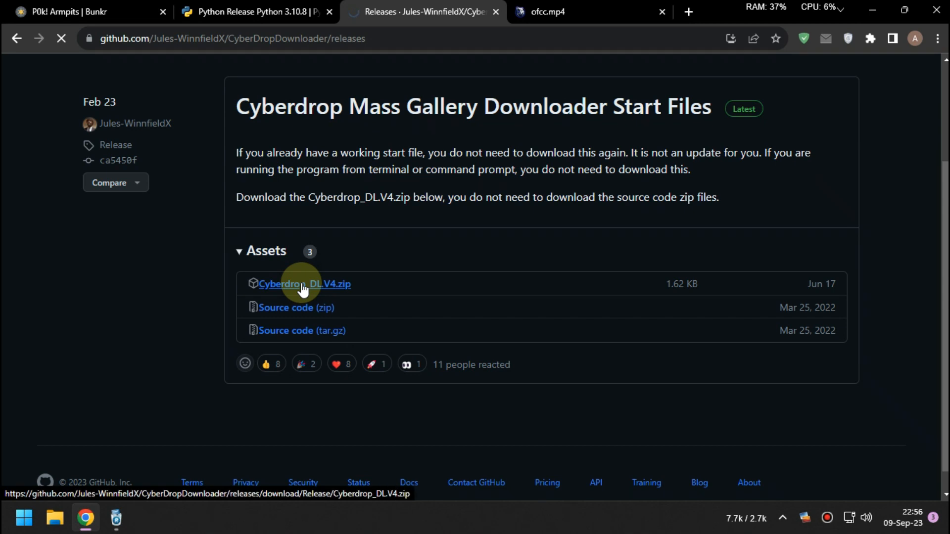
{"action": "left_click", "coordinate": [304, 284]}
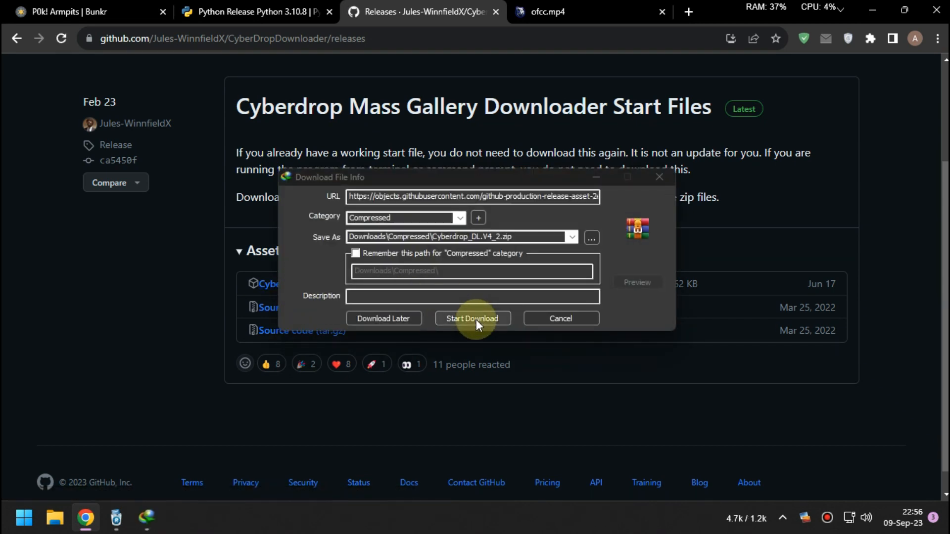
{"action": "left_click", "coordinate": [472, 318]}
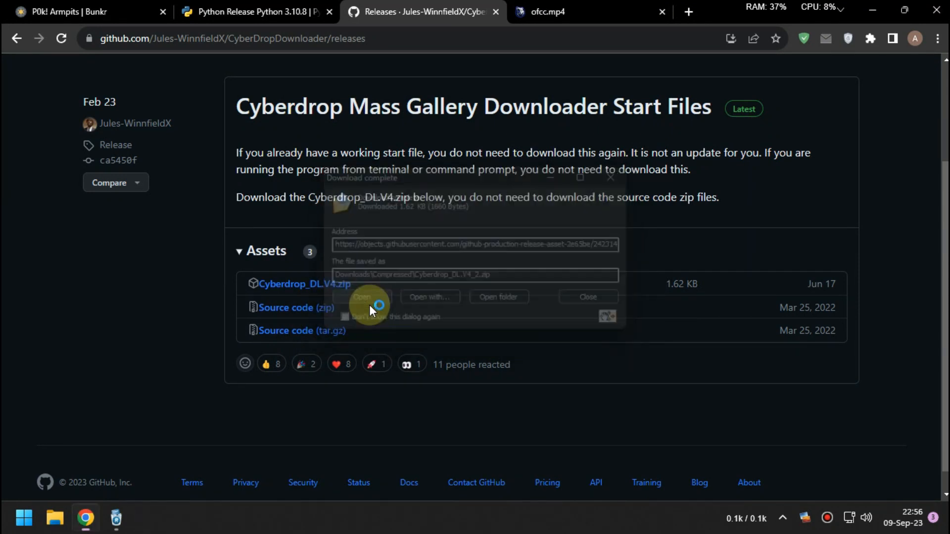
{"action": "left_click", "coordinate": [362, 296]}
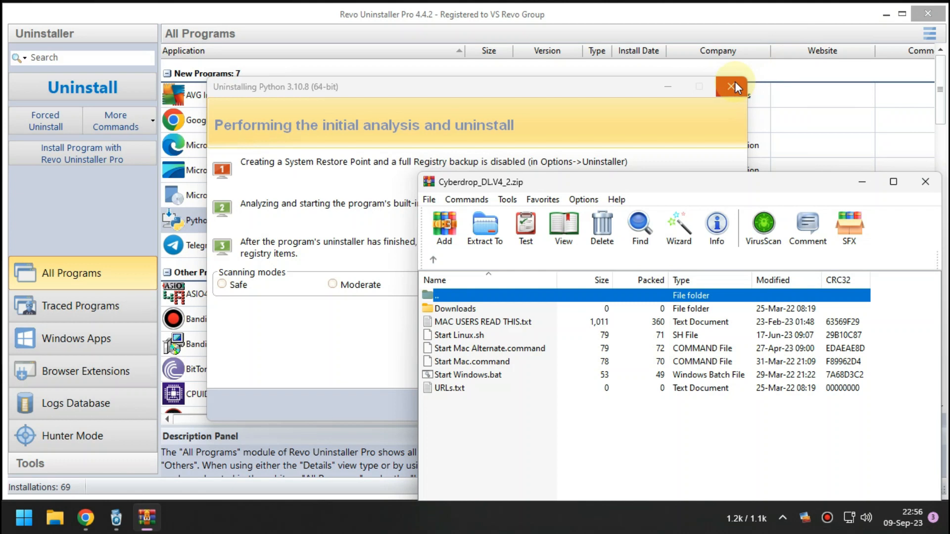
Create a desktop folder named v4, drag the archive's start files into it and close WinRAR
{"action": "left_click", "coordinate": [733, 88]}
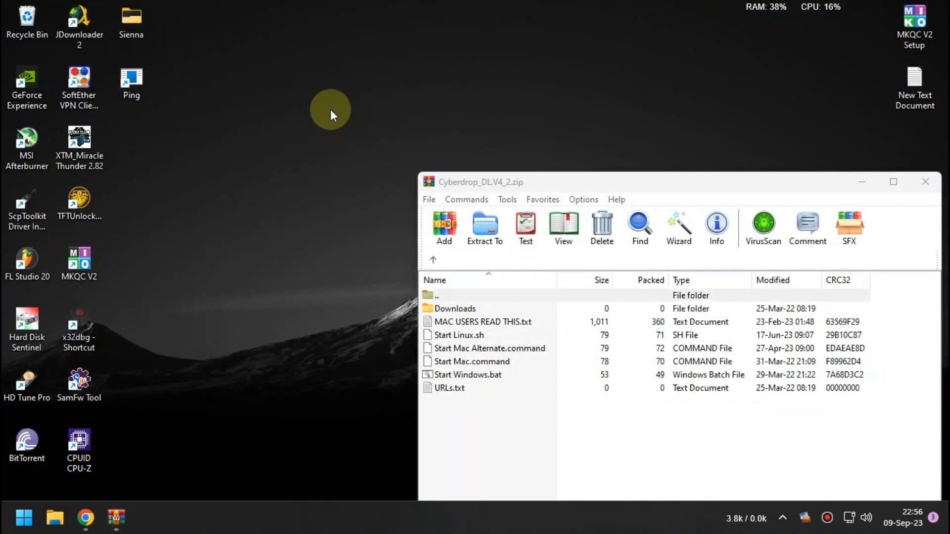
{"action": "right_click", "coordinate": [331, 115]}
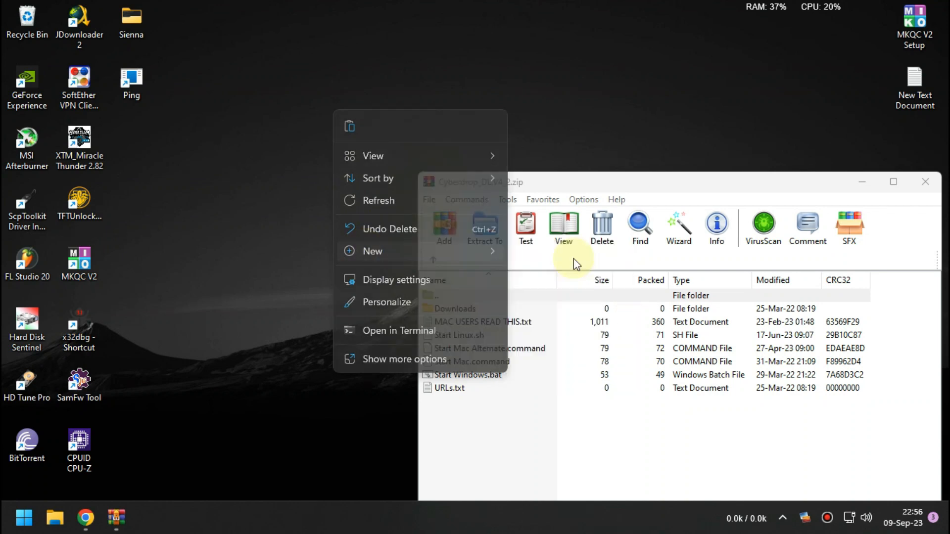
{"action": "left_click", "coordinate": [374, 250]}
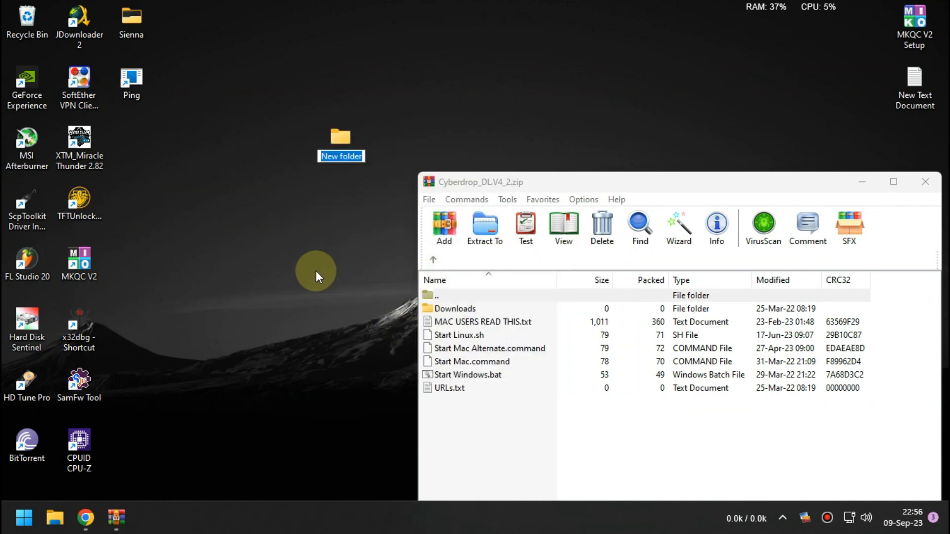
{"action": "type", "text": "v4"}
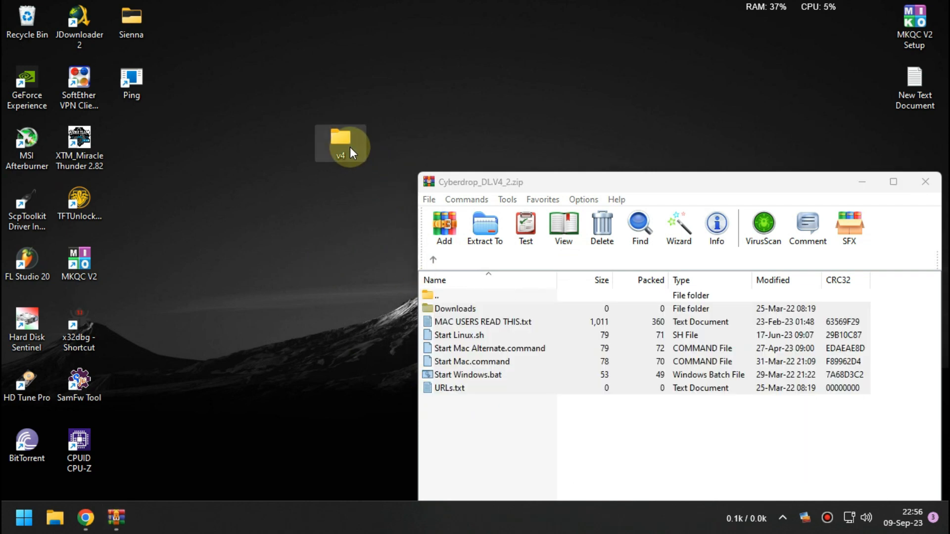
{"action": "left_click", "coordinate": [924, 182]}
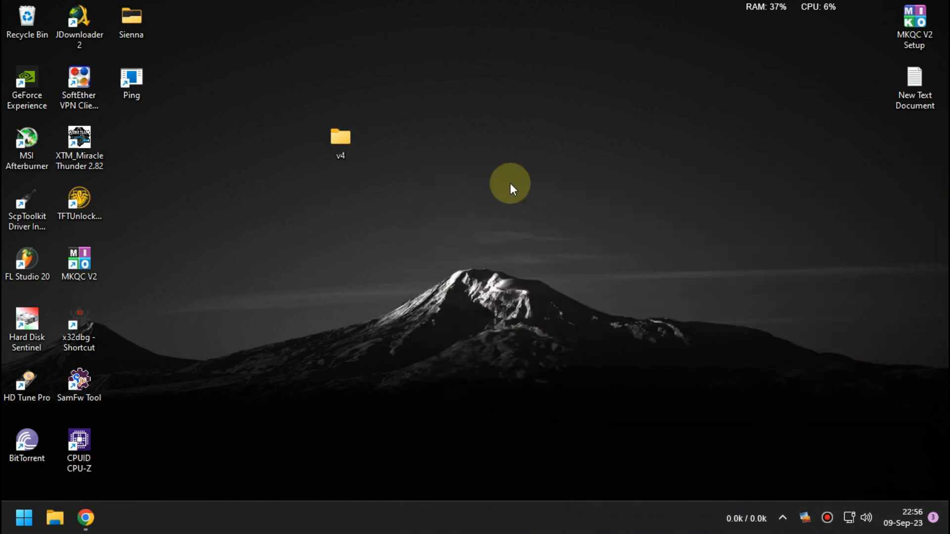
Run Start Windows in v4 so pip installs cyberdrop-dl and creates config.yaml, then close the console
{"action": "double_click", "coordinate": [341, 135]}
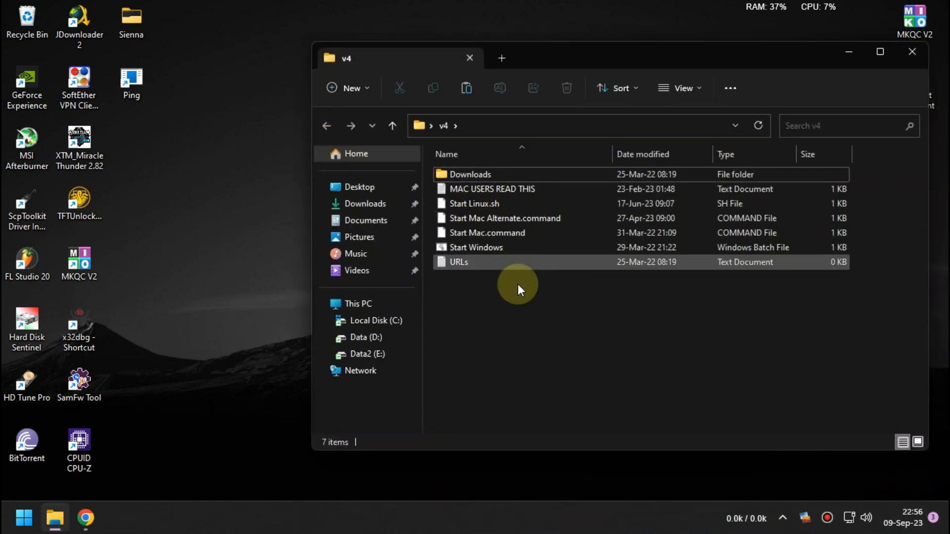
{"action": "mouse_move", "coordinate": [521, 247]}
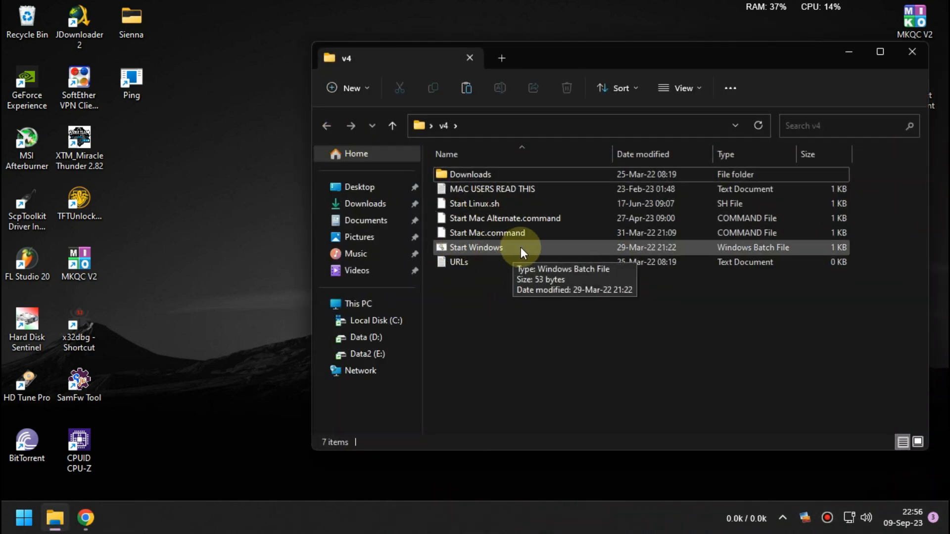
{"action": "double_click", "coordinate": [476, 247]}
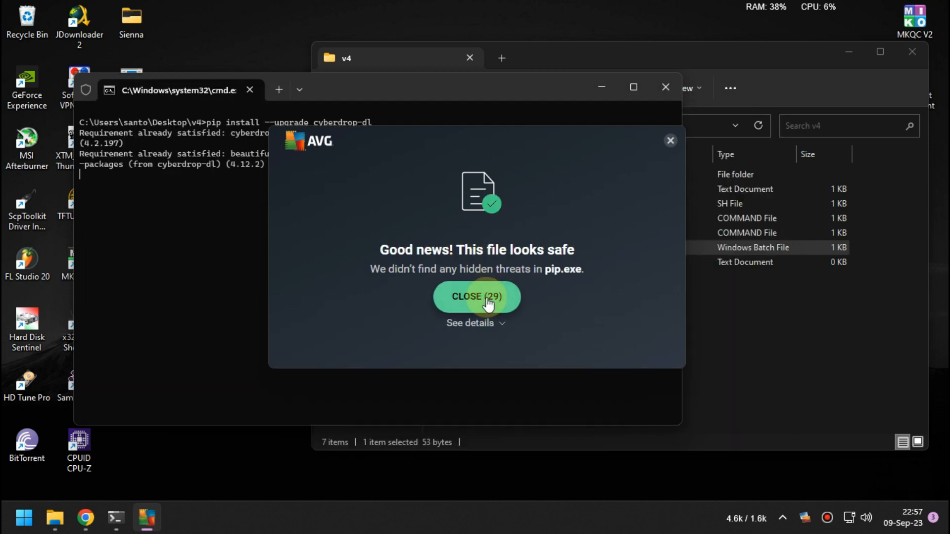
{"action": "left_click", "coordinate": [476, 296]}
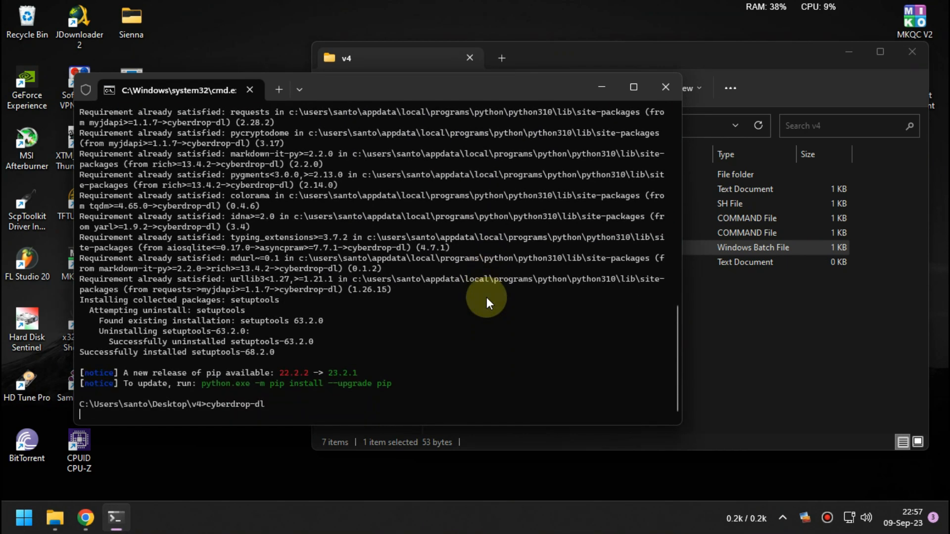
{"action": "key", "text": "enter"}
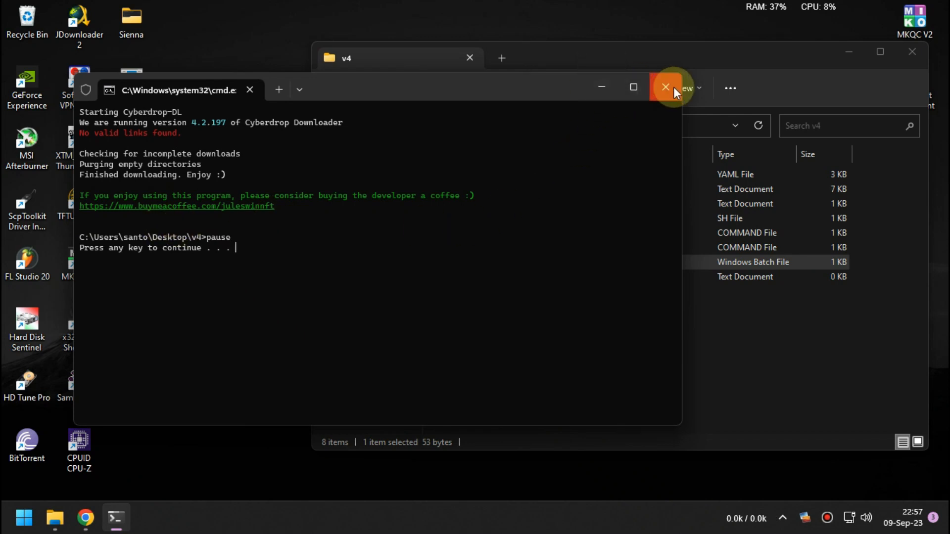
{"action": "left_click", "coordinate": [666, 87]}
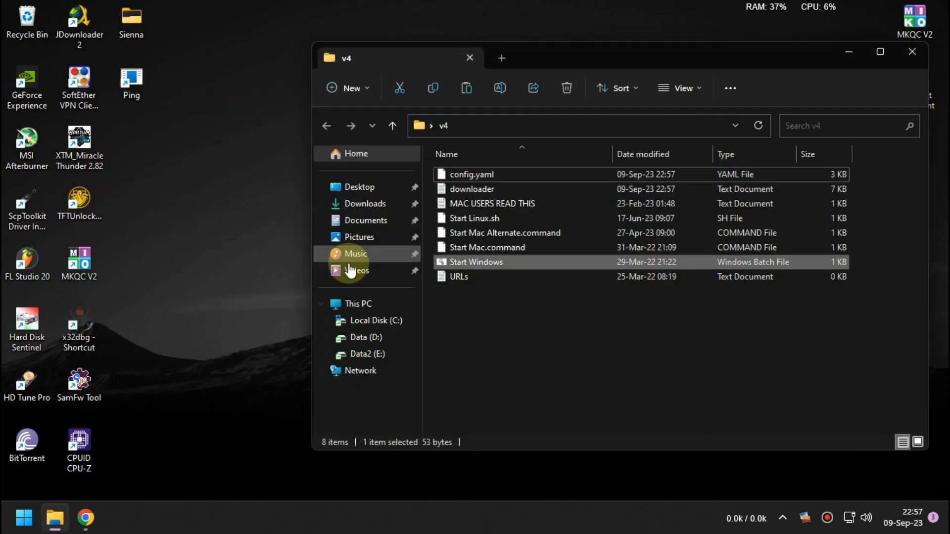
{"action": "left_click", "coordinate": [85, 517]}
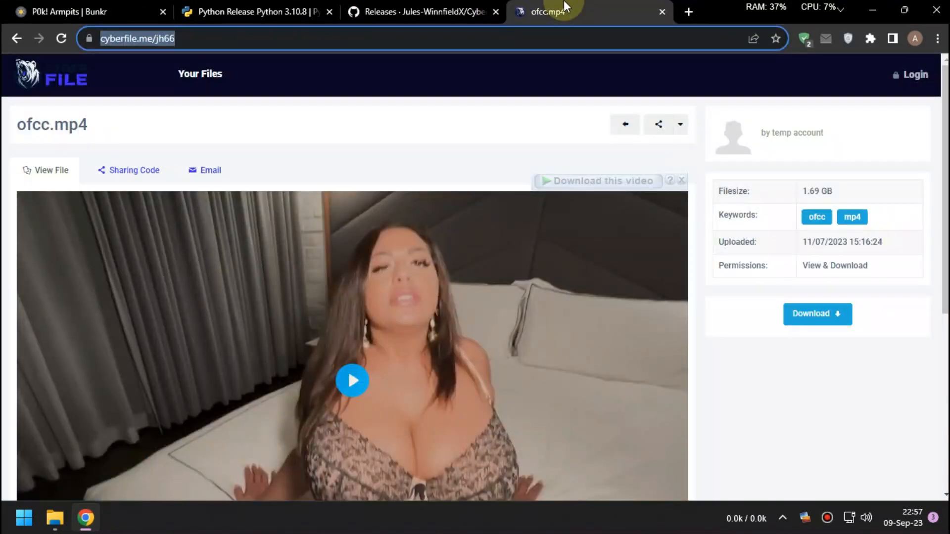
{"action": "left_click", "coordinate": [152, 38]}
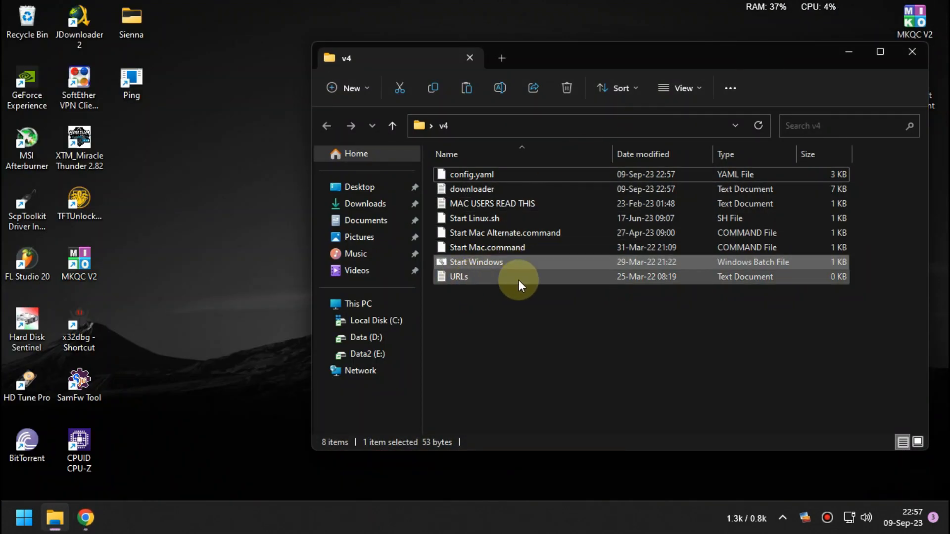
{"action": "double_click", "coordinate": [459, 276]}
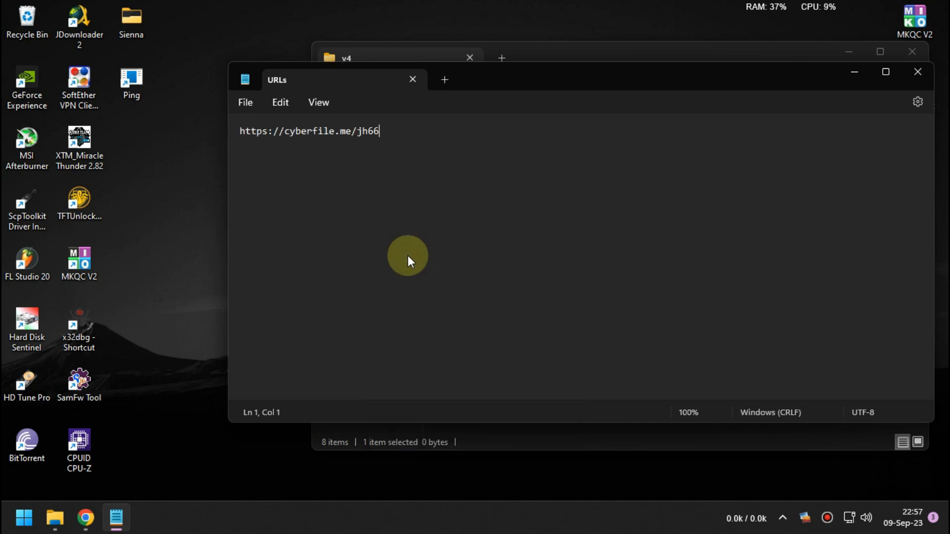
{"action": "left_click", "coordinate": [244, 102]}
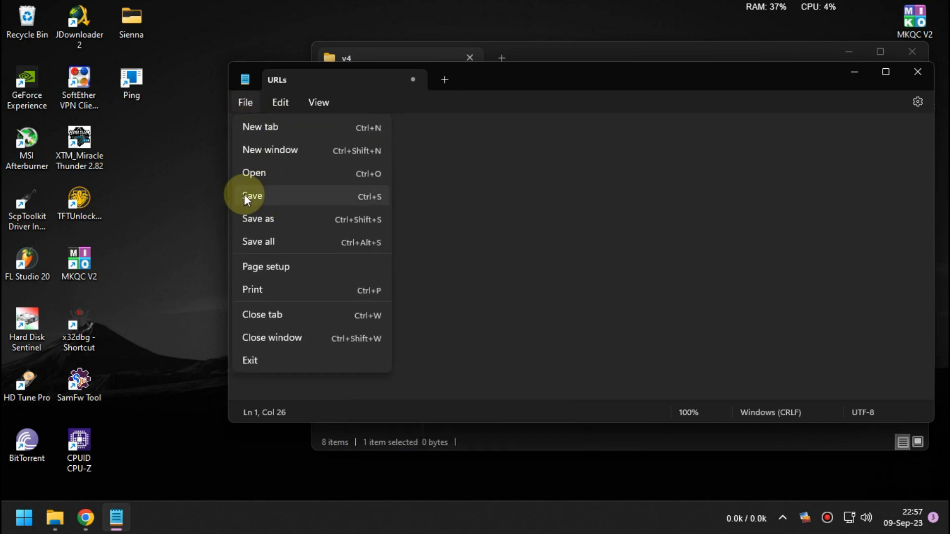
{"action": "left_click", "coordinate": [251, 196]}
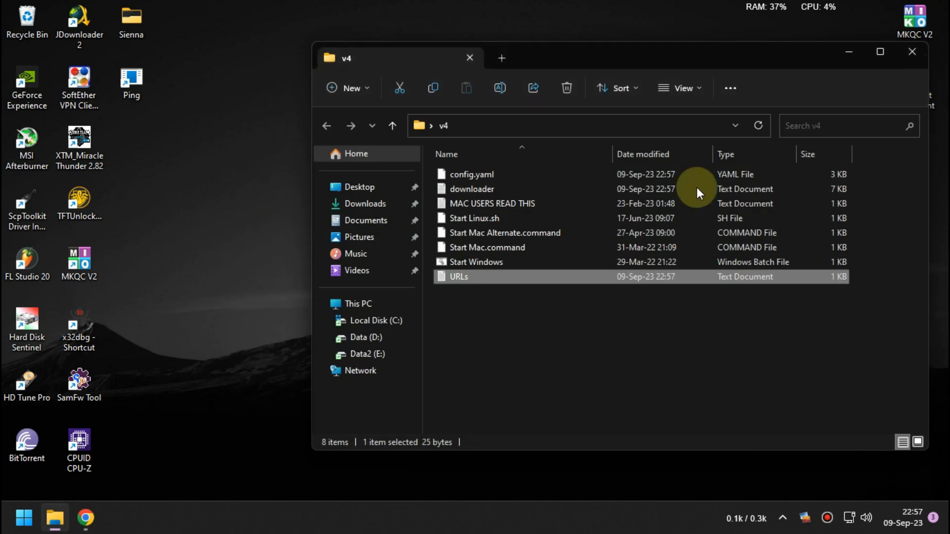
{"action": "left_click", "coordinate": [476, 261]}
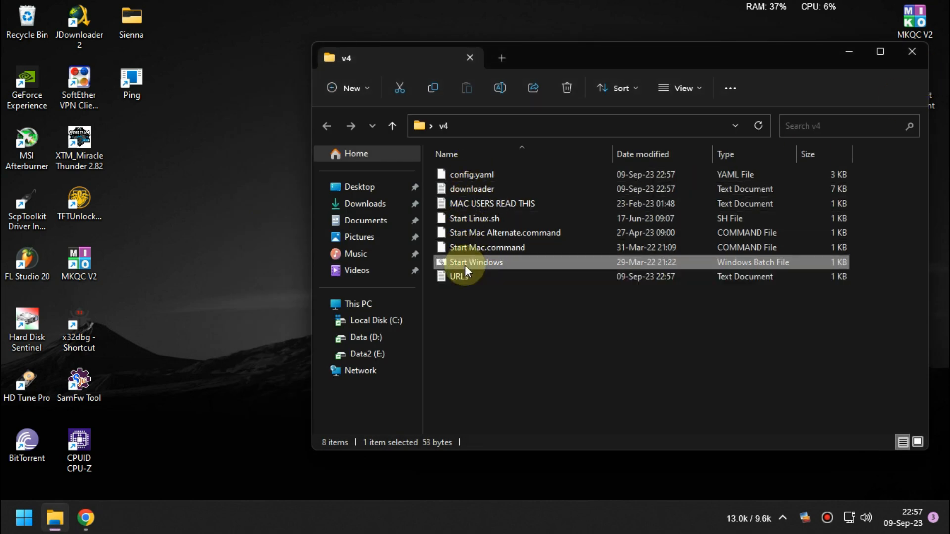
Run Start Windows to download the link and watch ofcc.mp4.part appear in Downloads > Loose CyberFile Files
{"action": "double_click", "coordinate": [476, 261]}
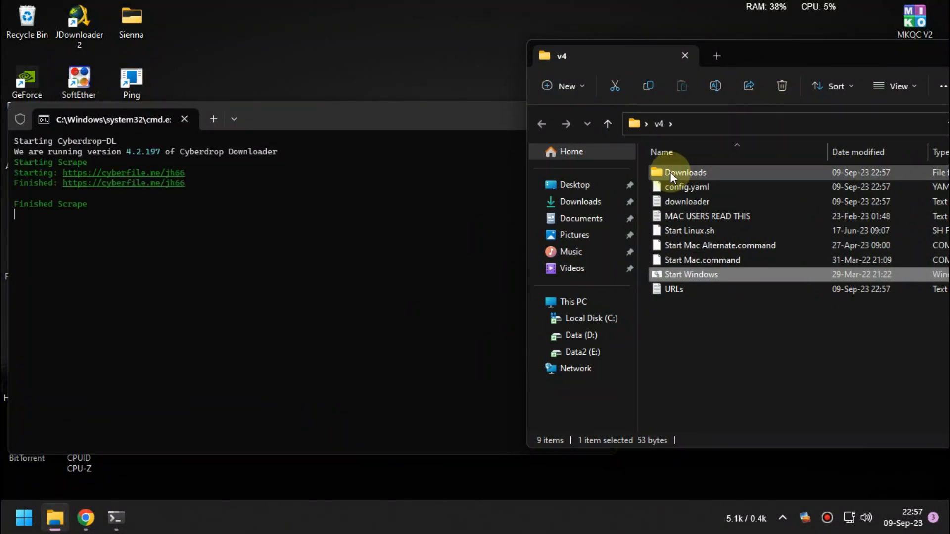
{"action": "double_click", "coordinate": [685, 172]}
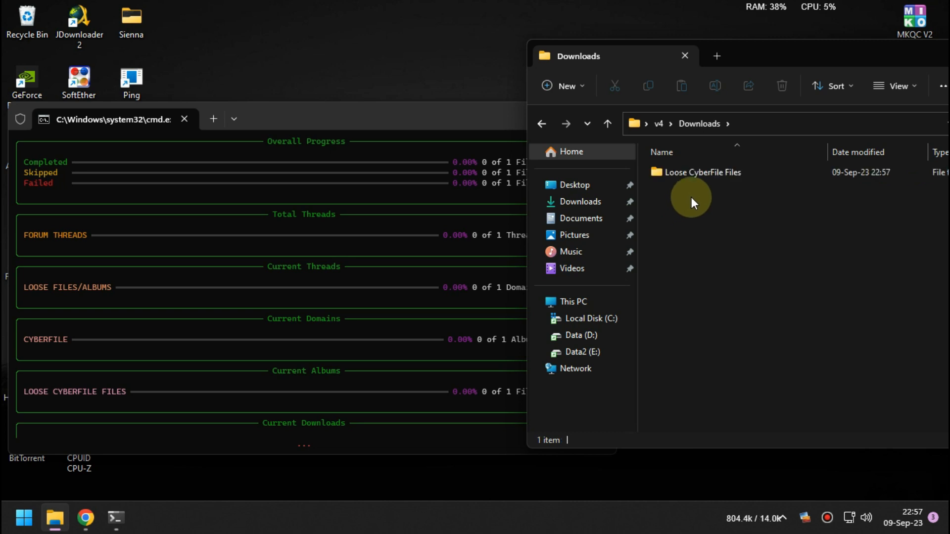
{"action": "double_click", "coordinate": [703, 172]}
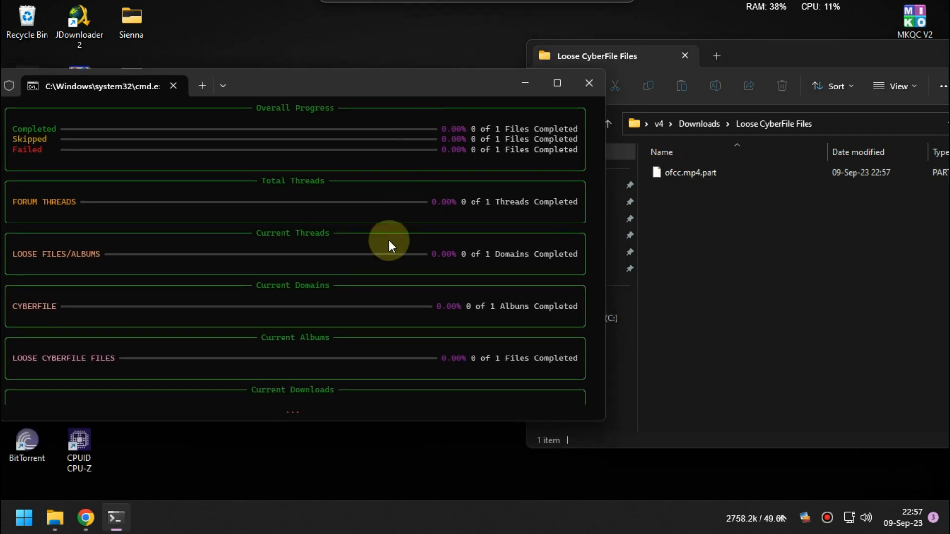
{"action": "left_click", "coordinate": [555, 83]}
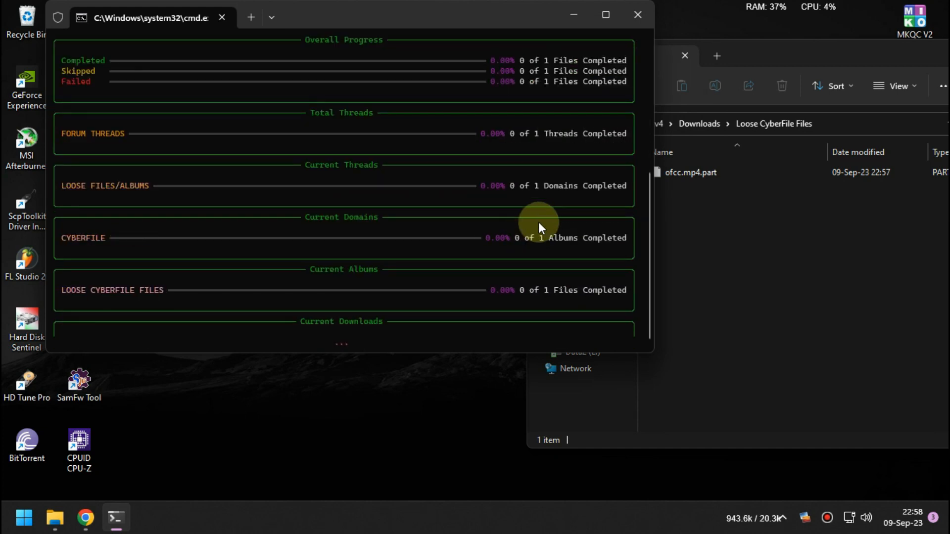
{"action": "left_click", "coordinate": [691, 172]}
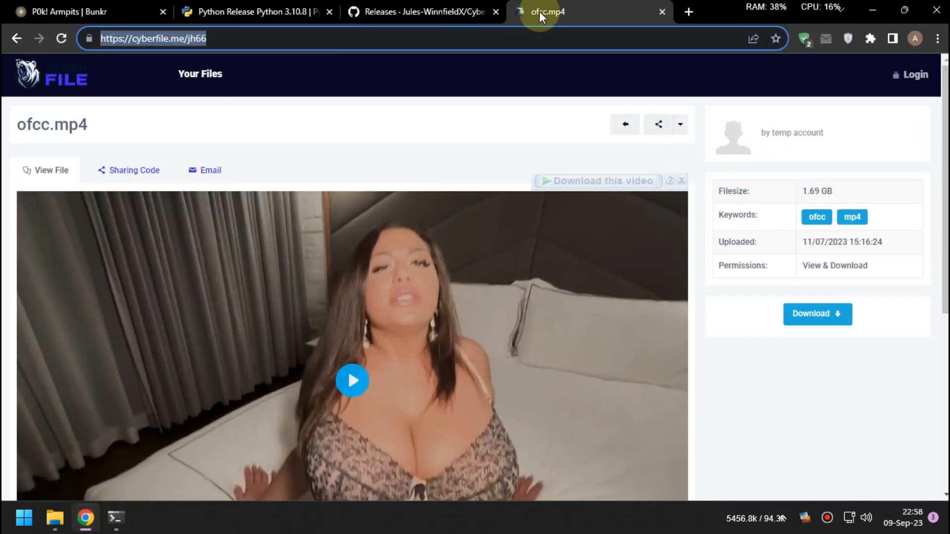
Compare the page's ofcc.mp4 (1.69 GB) with the ofcc.mp4.part file in Loose CyberFile Files
{"action": "double_click", "coordinate": [51, 125]}
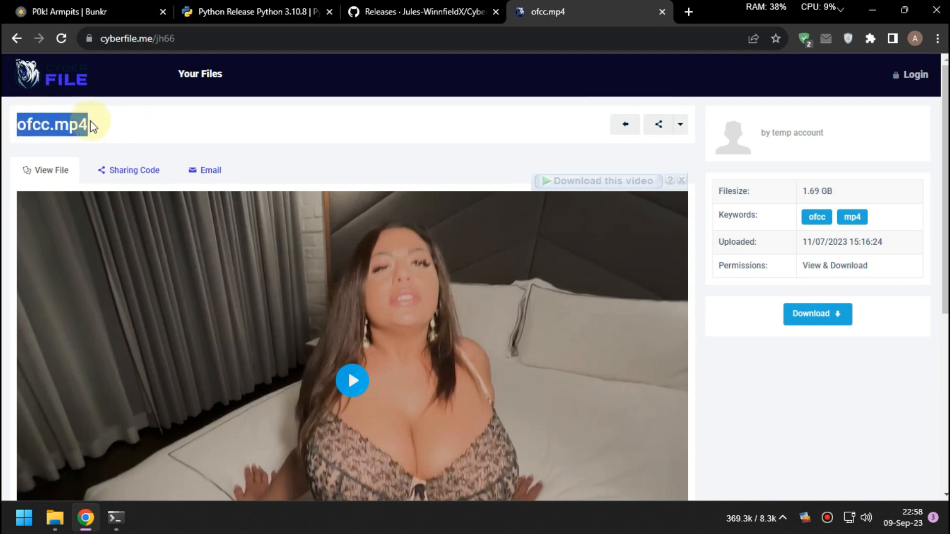
{"action": "left_click", "coordinate": [55, 518]}
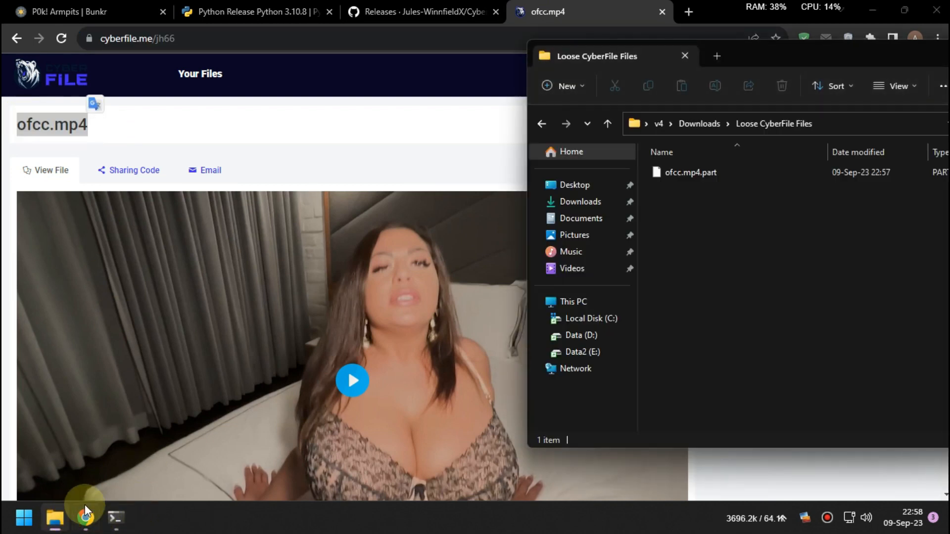